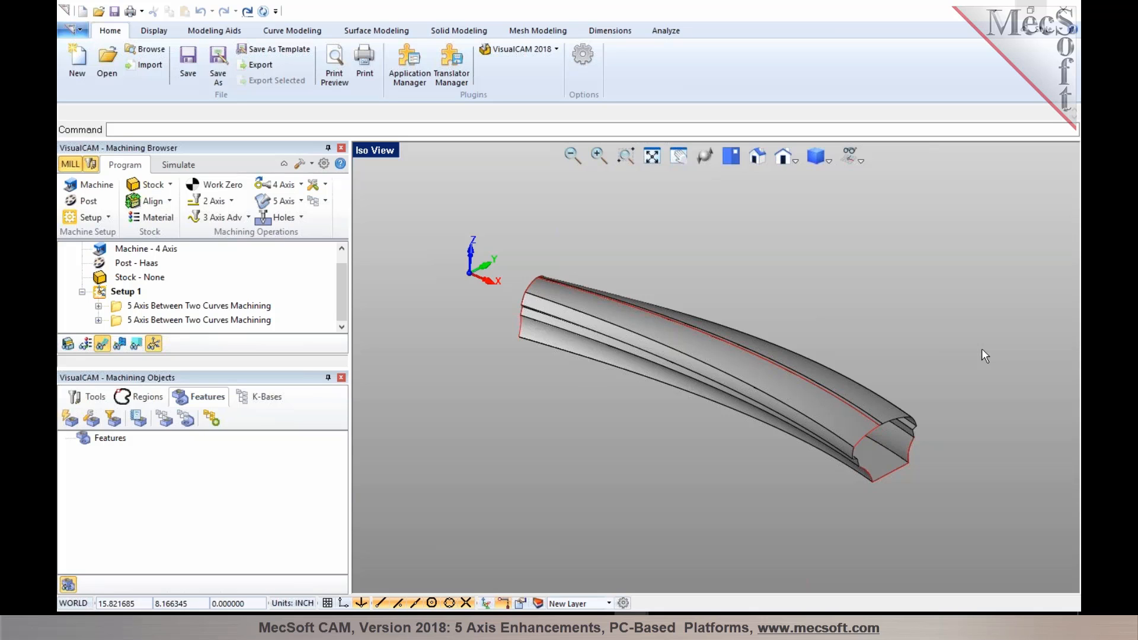
pyautogui.moveTo(969, 341)
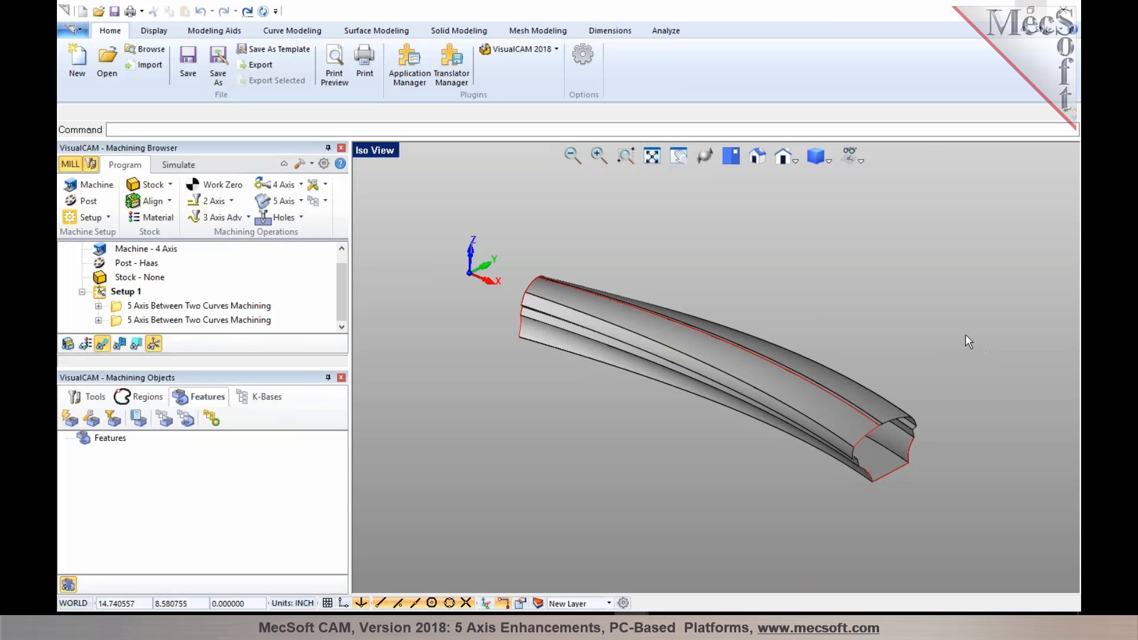
pyautogui.moveTo(190, 311)
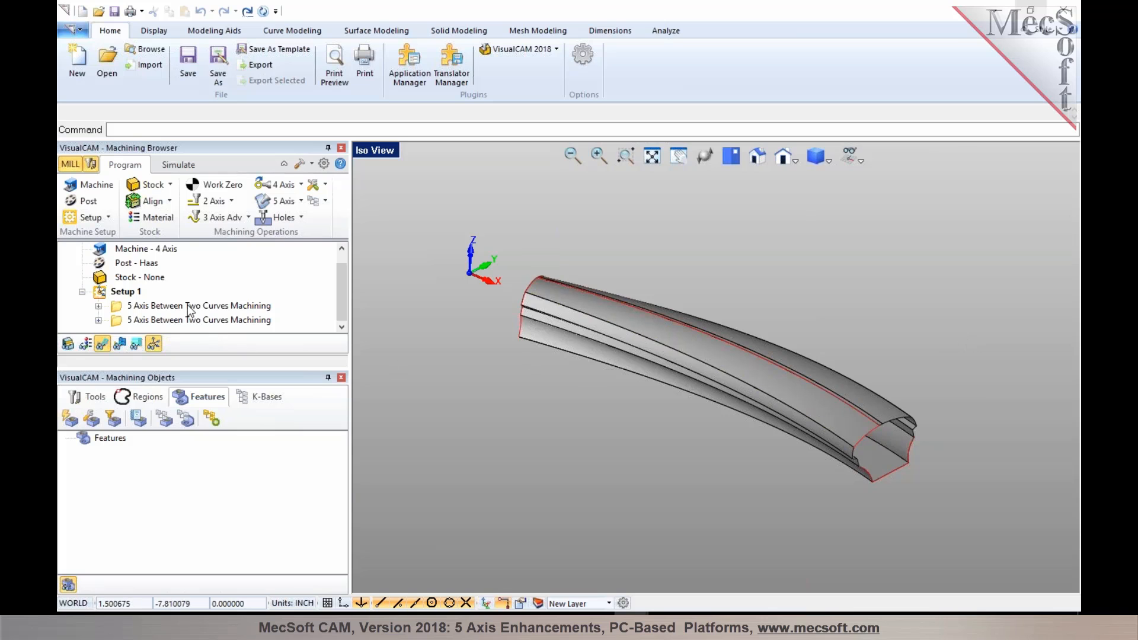
# Open the 5 Axis operations dropdown in the Program tab's Machining Operations group.
pyautogui.click(282, 201)
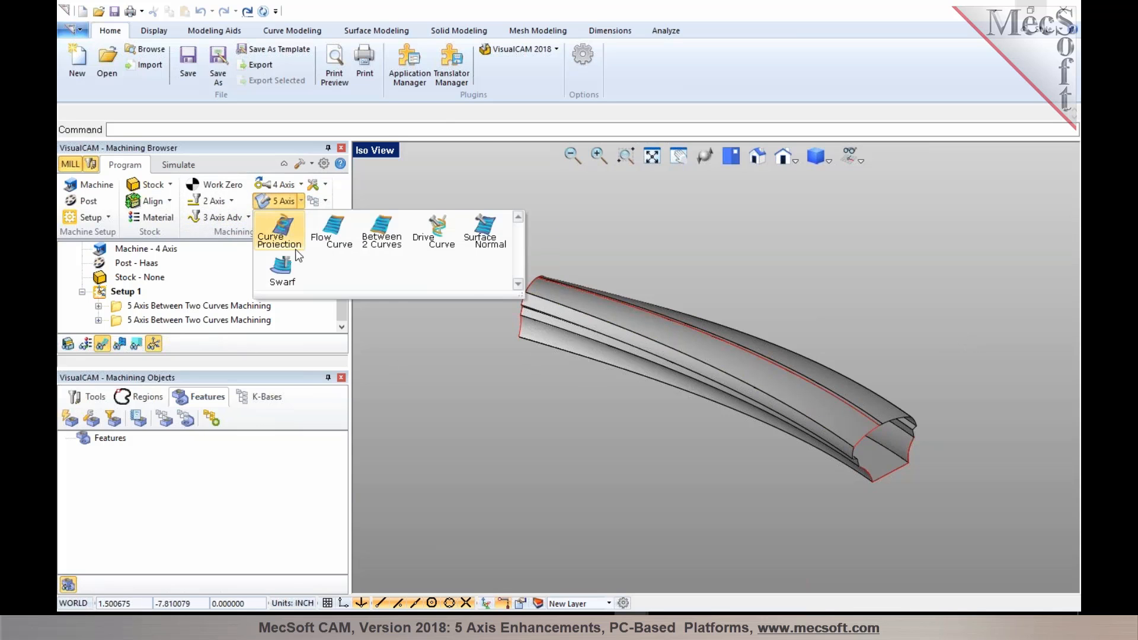
pyautogui.moveTo(462, 276)
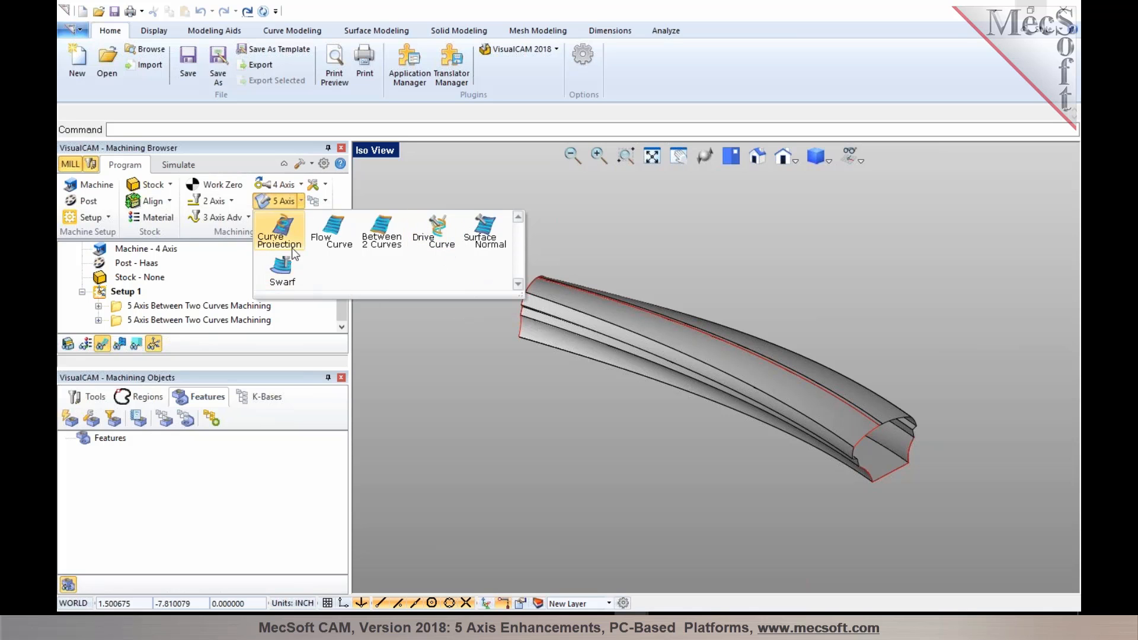
pyautogui.moveTo(259, 255)
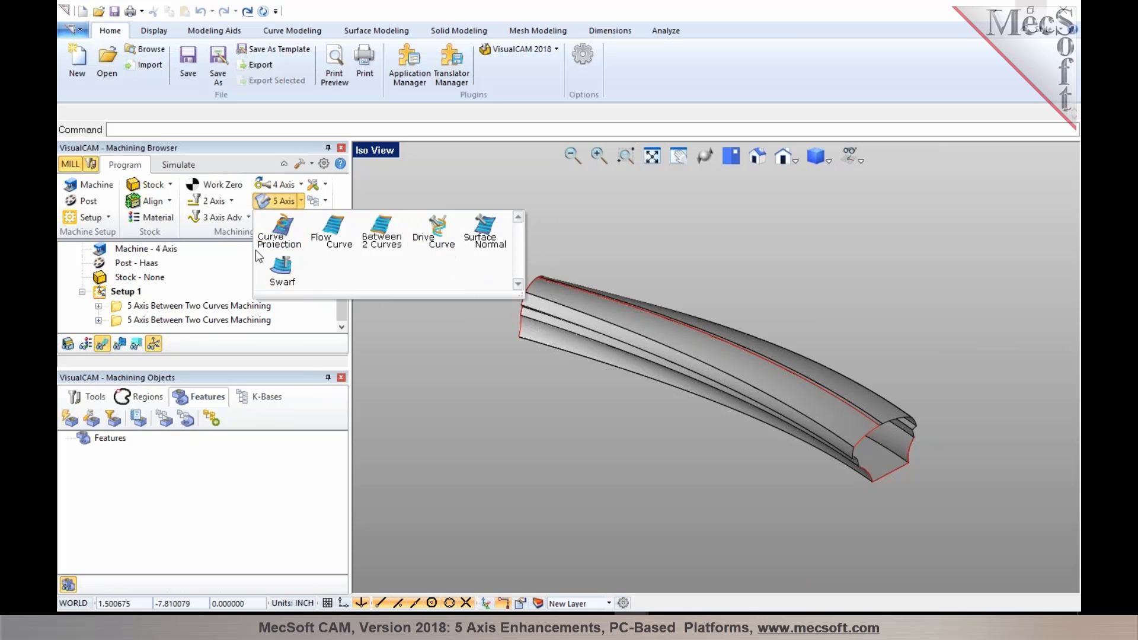
# Open Curve Projection, inspect its Cut Parameters, then cancel without creating a toolpath.
pyautogui.click(278, 230)
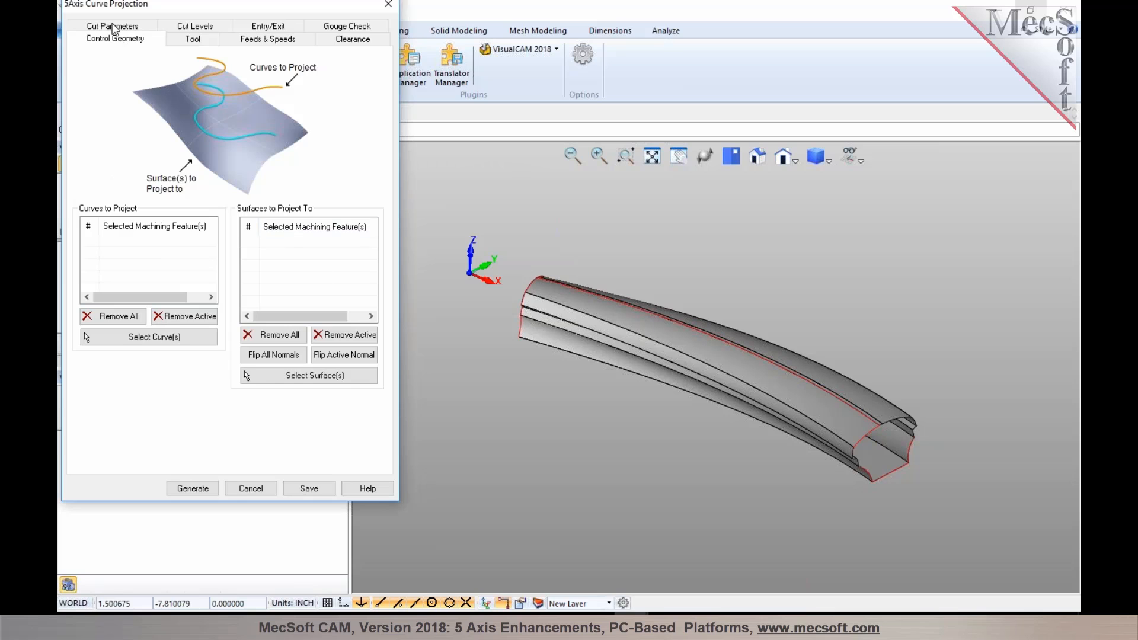
pyautogui.click(110, 39)
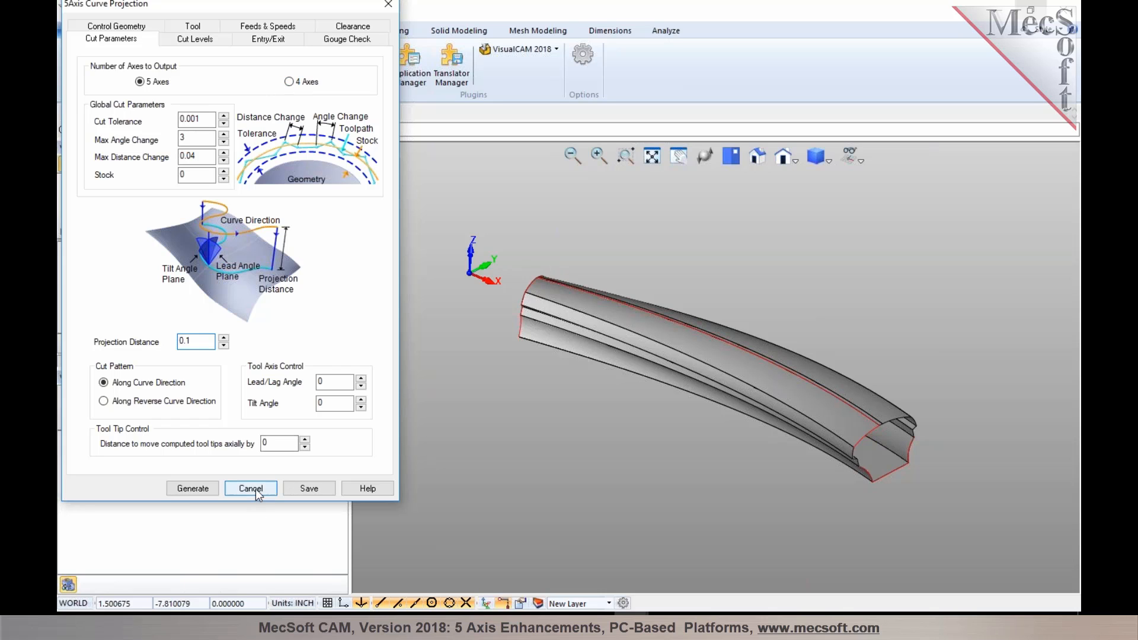
pyautogui.click(250, 488)
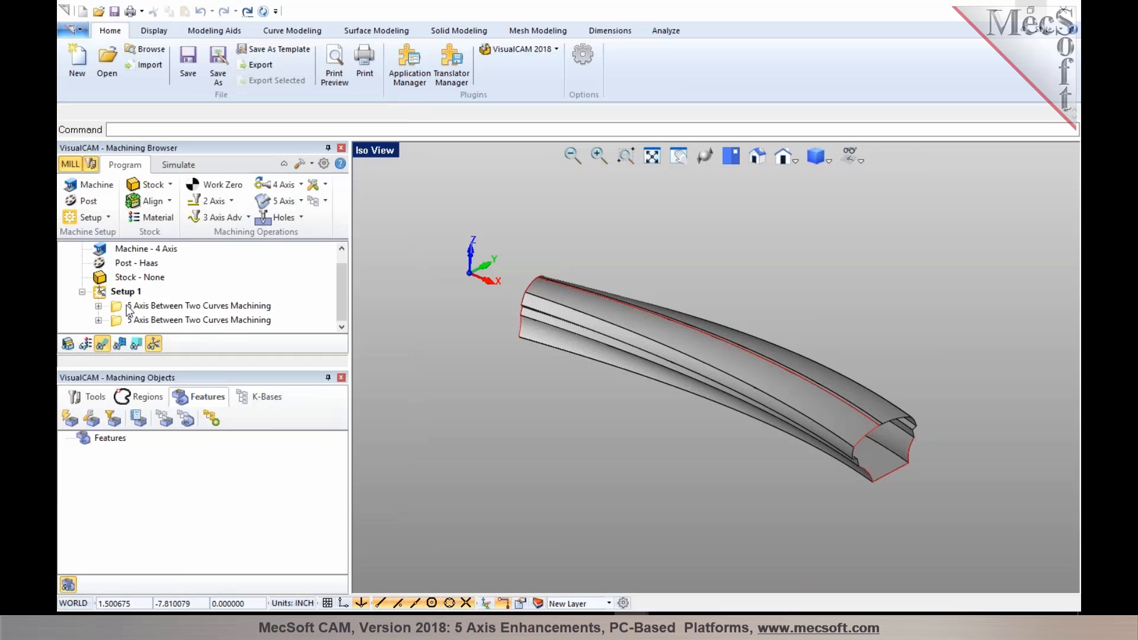
# Select the first between-two-curves operation and play its simulation to completion.
pyautogui.click(200, 305)
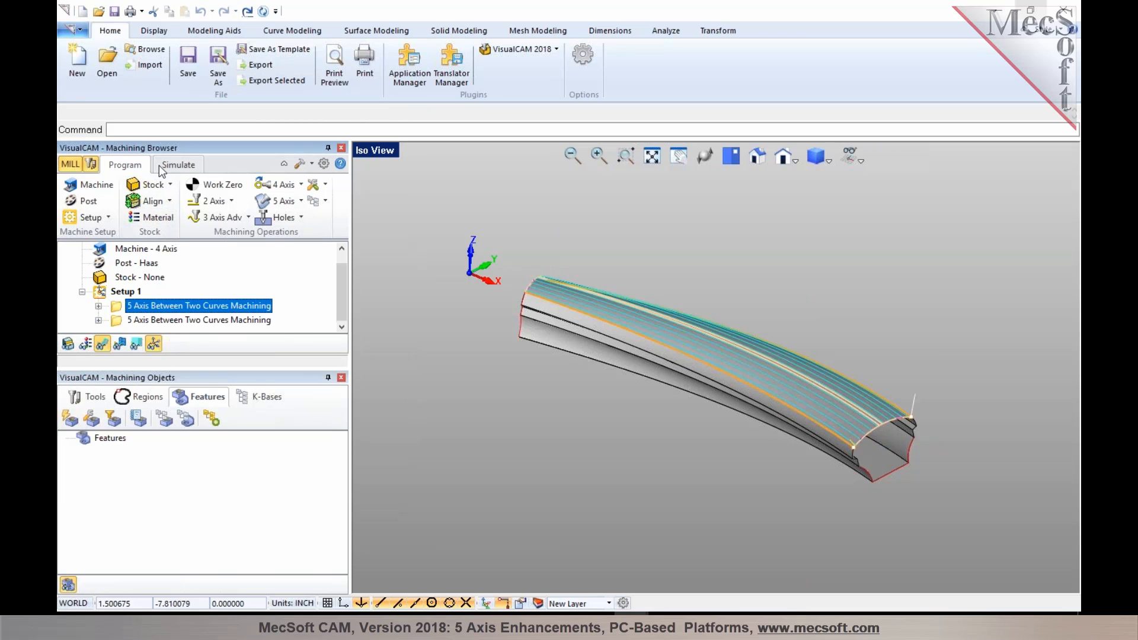
pyautogui.click(178, 165)
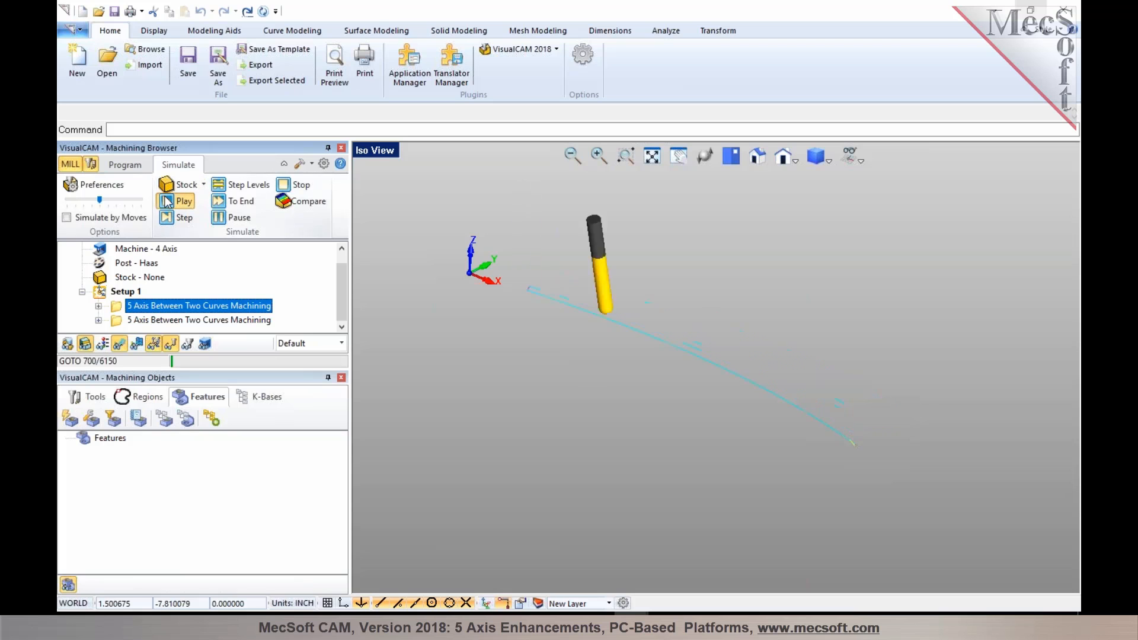
pyautogui.click(183, 201)
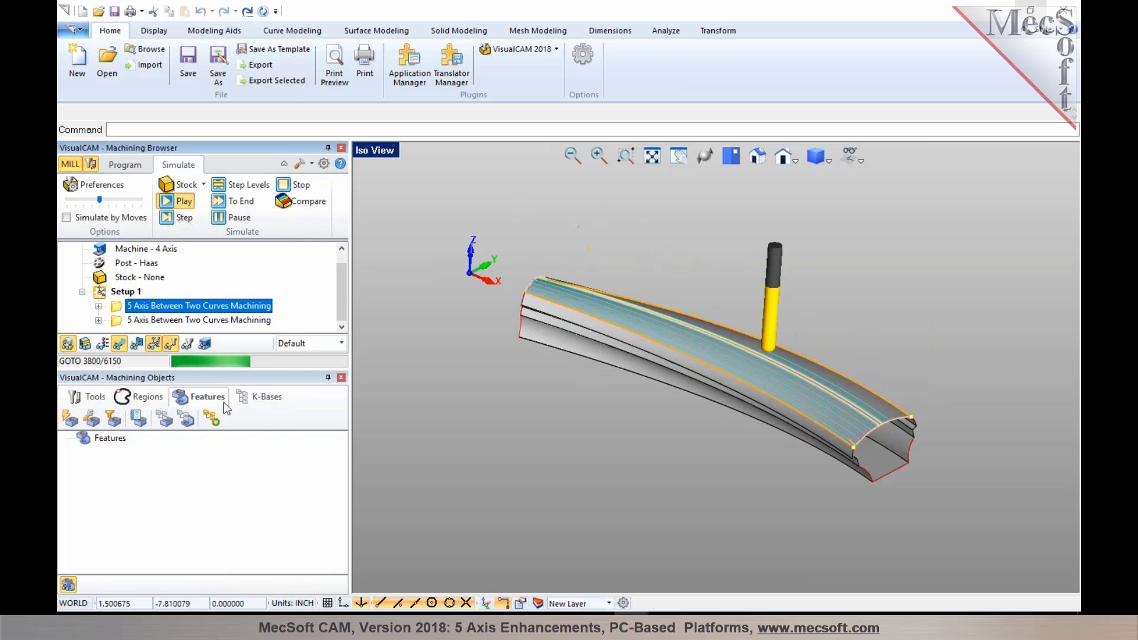
pyautogui.click(184, 201)
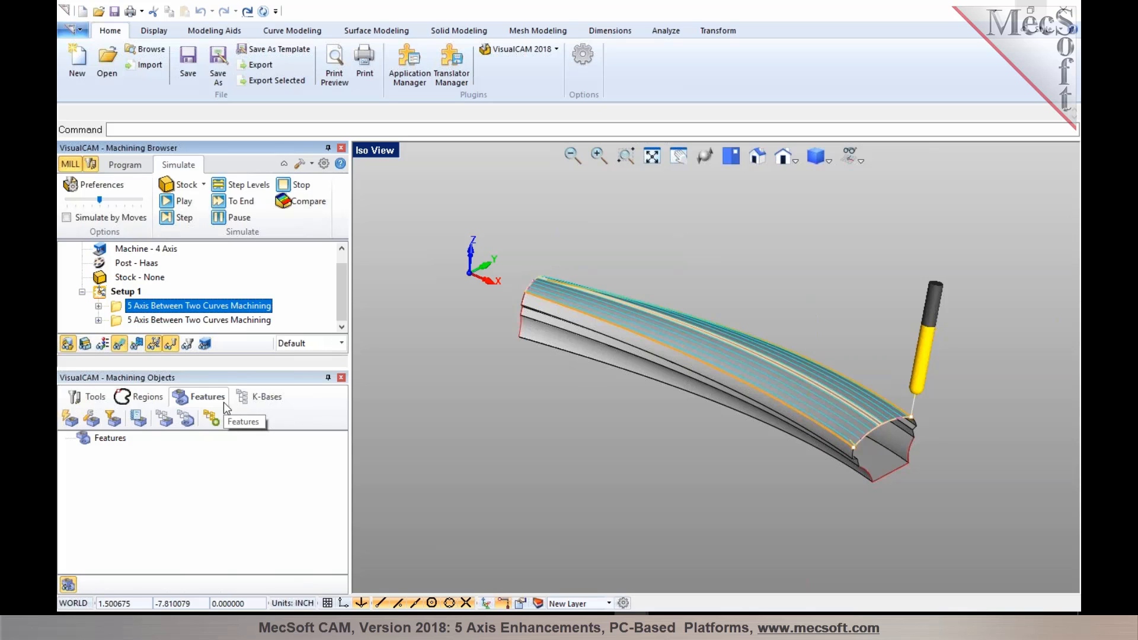
# Select the second between-two-curves operation for simulation and open the view orientation list.
pyautogui.click(124, 165)
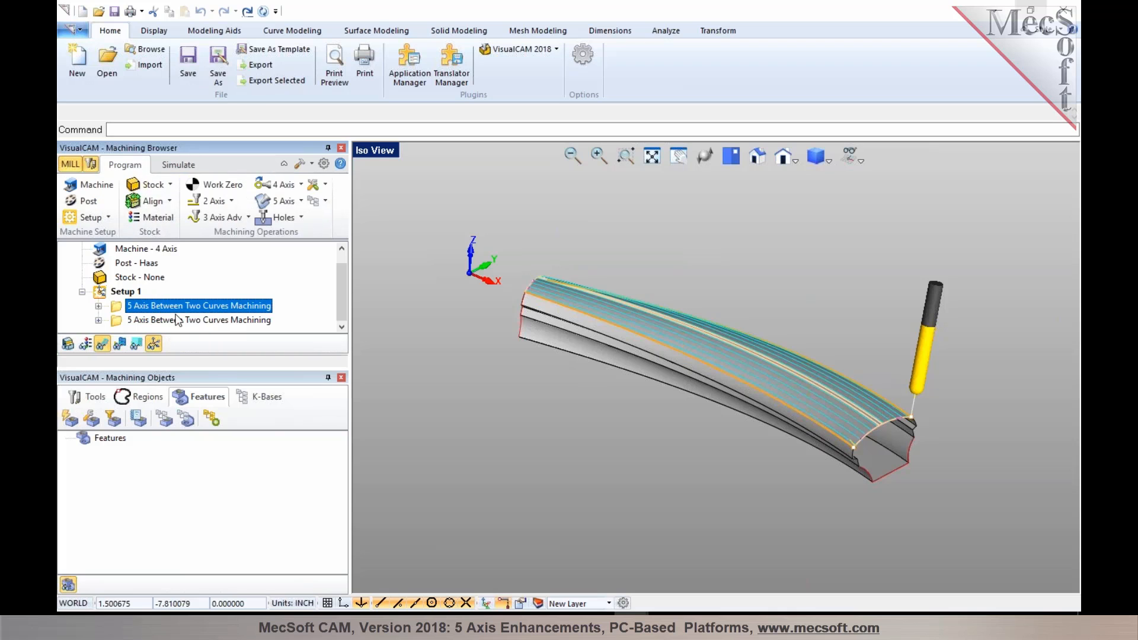
pyautogui.click(198, 320)
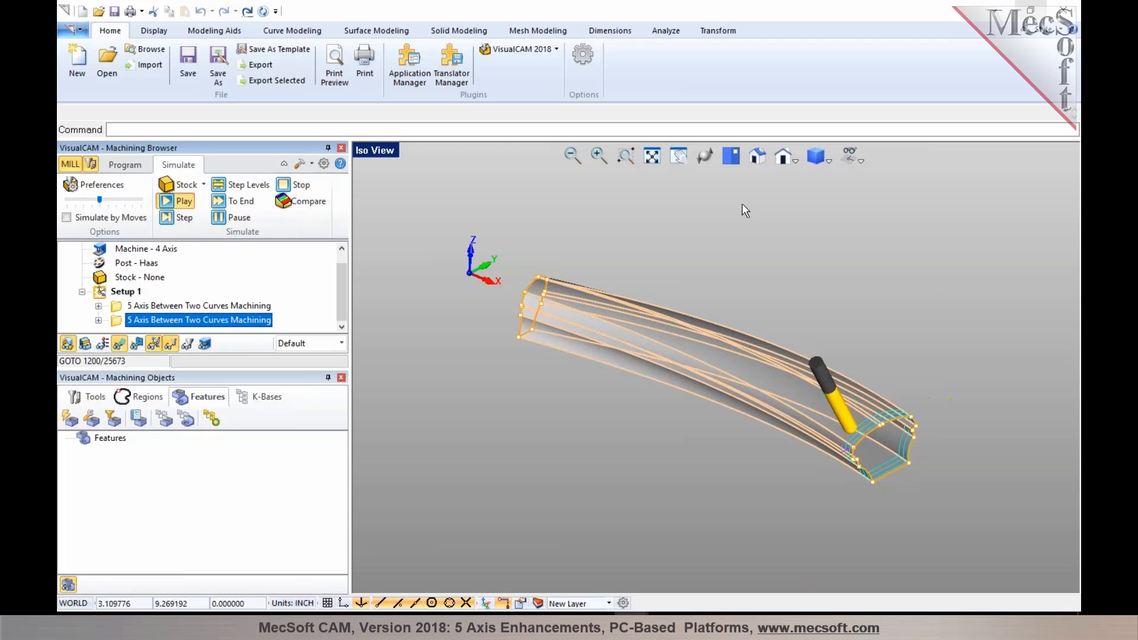
pyautogui.click(783, 154)
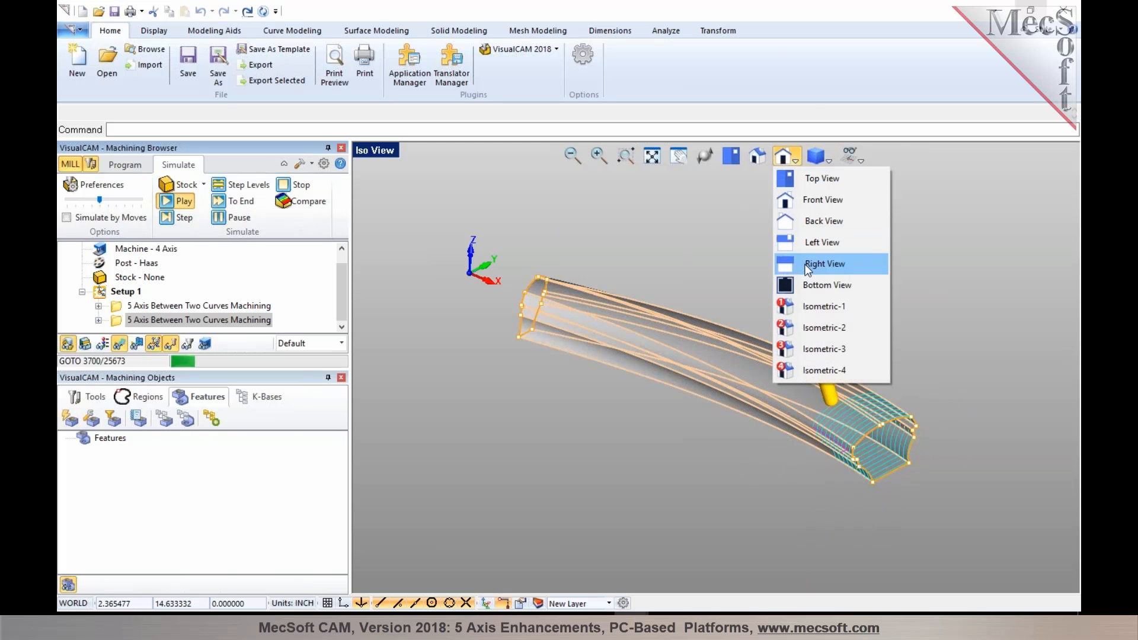
# Simulate the second toolpath from Right View, then reopen the Program tab's 5 Axis list.
pyautogui.click(825, 263)
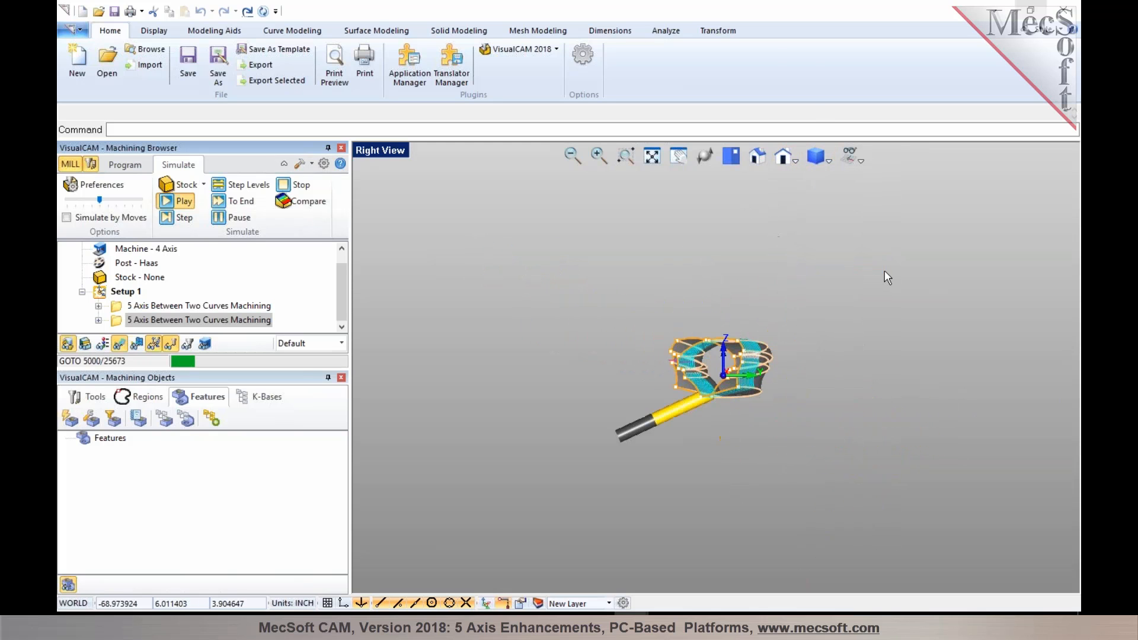
pyautogui.click(184, 201)
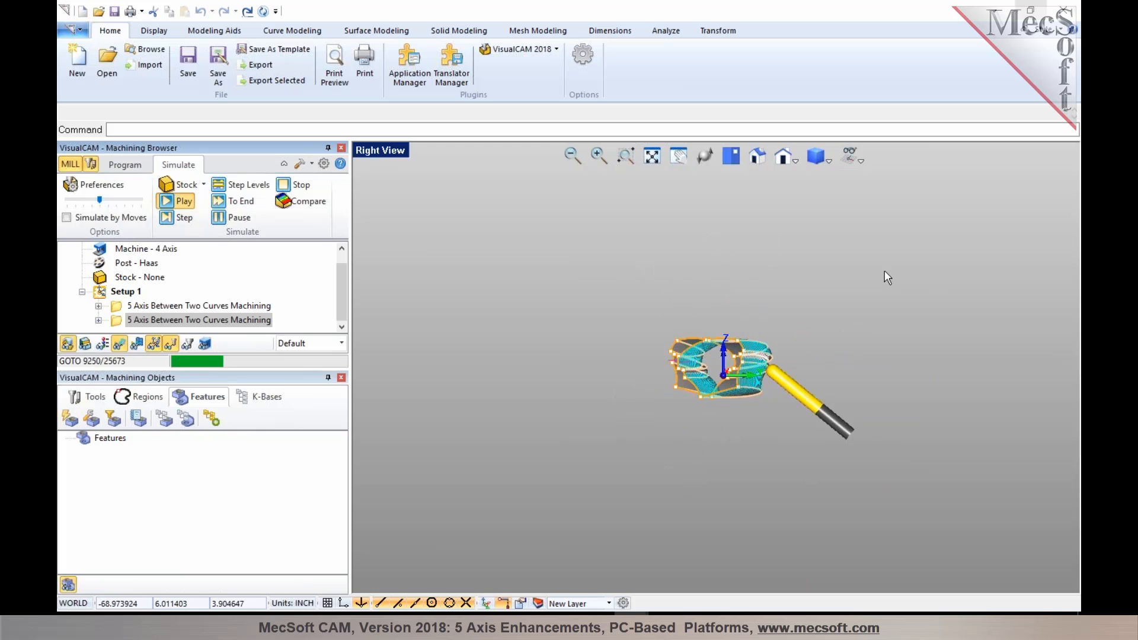
pyautogui.click(184, 201)
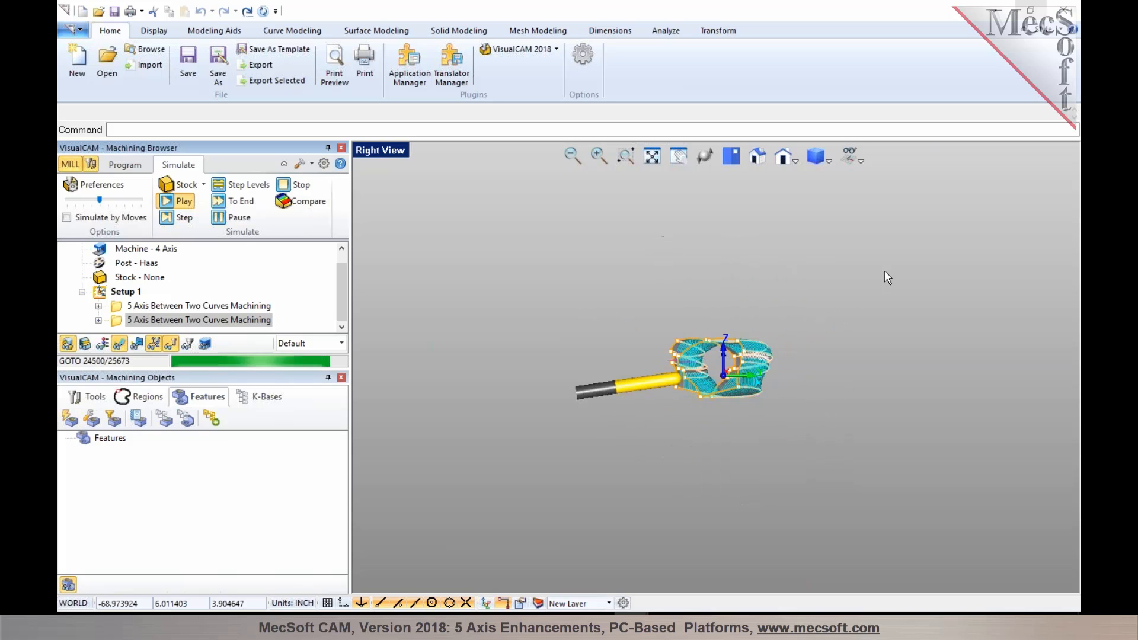
pyautogui.click(184, 201)
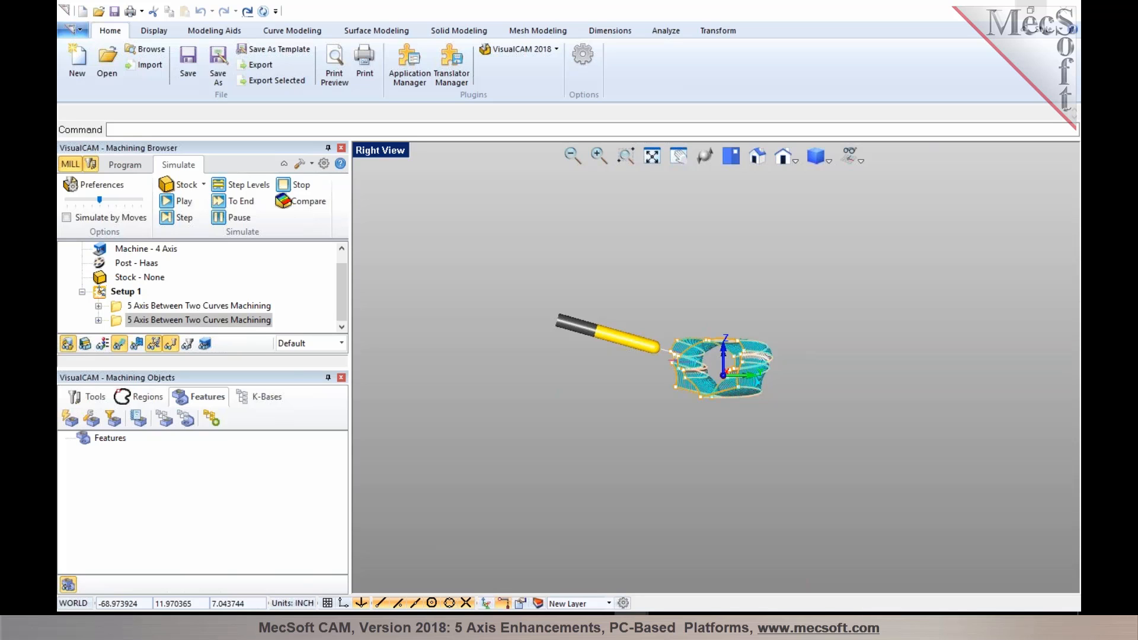
pyautogui.click(123, 164)
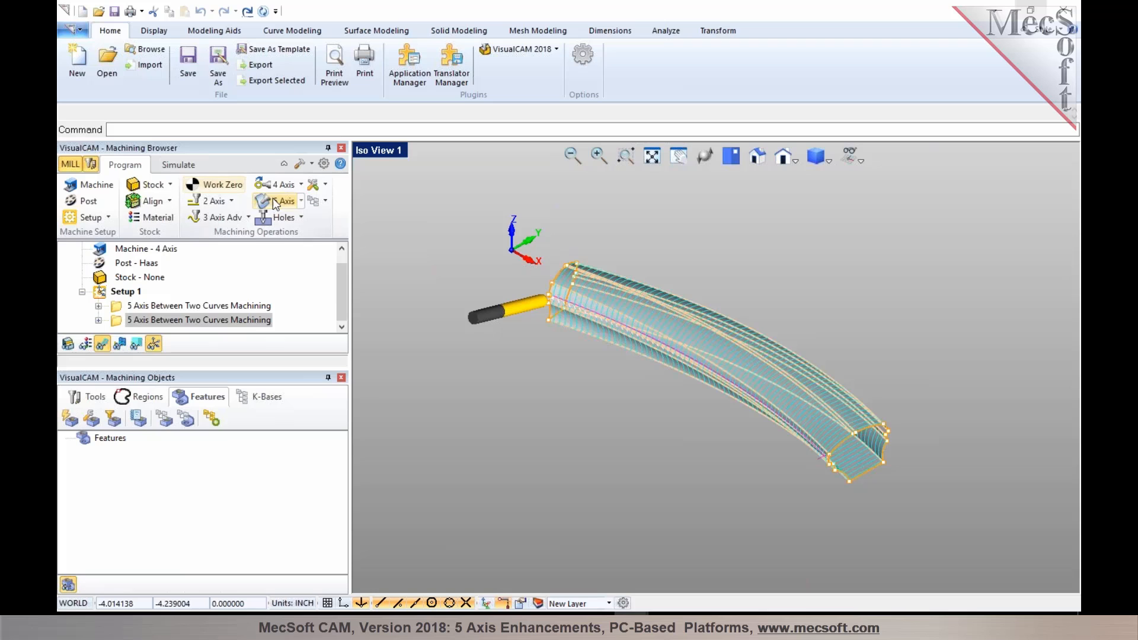
pyautogui.click(283, 201)
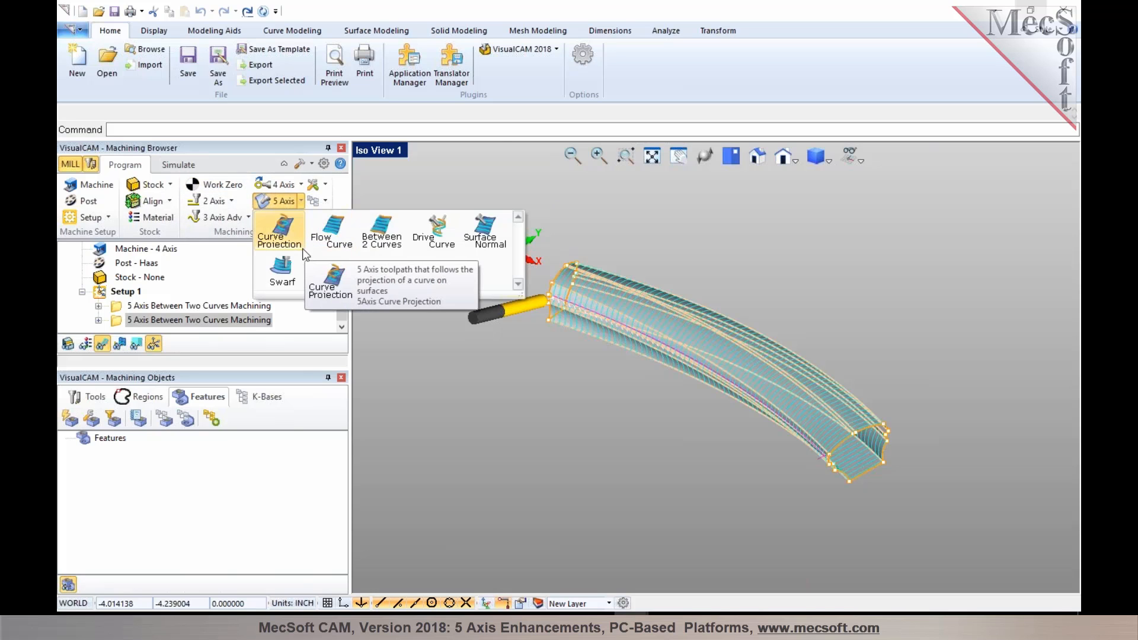